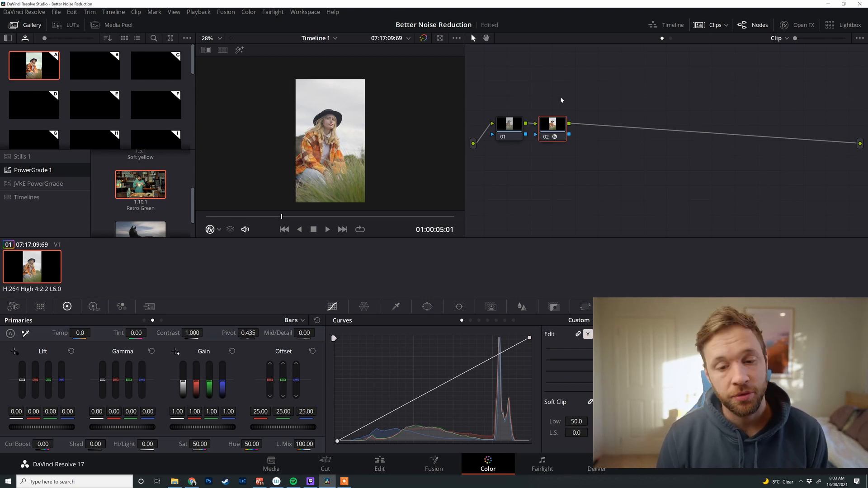
Review node 02's FX settings with the Sony S-Log3 to Rec.709 Color Space Transform, then close them.
{"action": "left_click", "coordinate": [802, 25]}
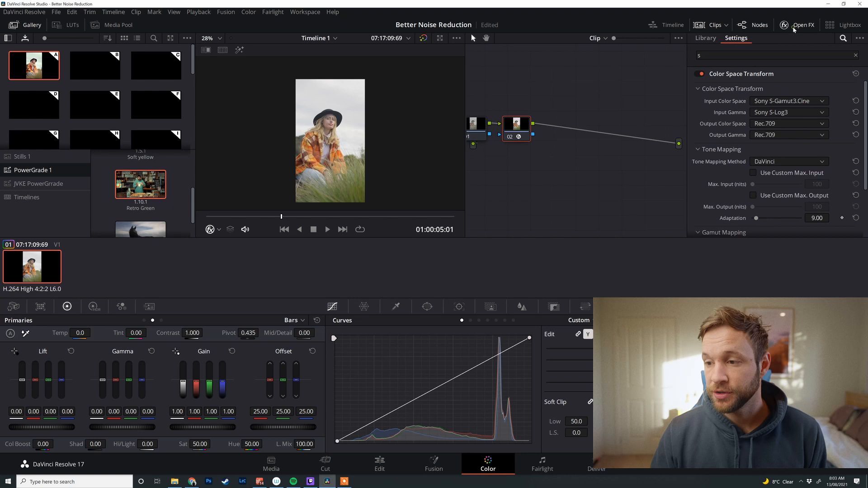
{"action": "left_click", "coordinate": [801, 25]}
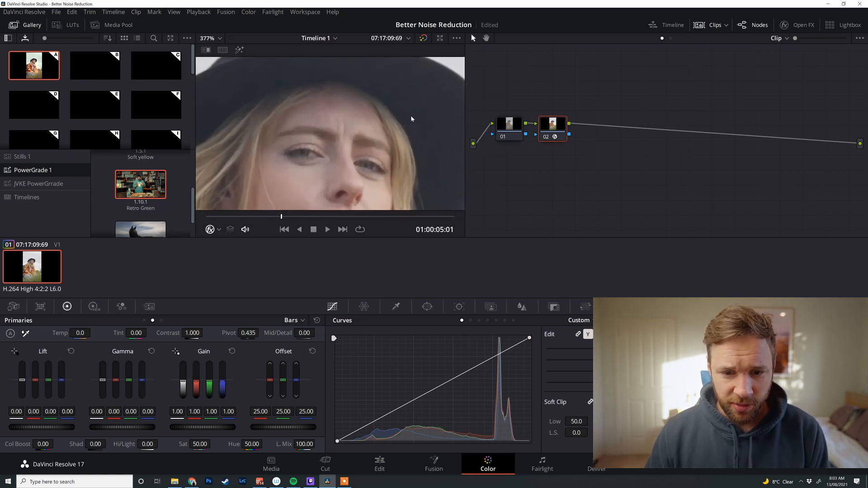
Move the playhead to 01:00:07:16, a later frame of the woman's face.
{"action": "left_click", "coordinate": [327, 229]}
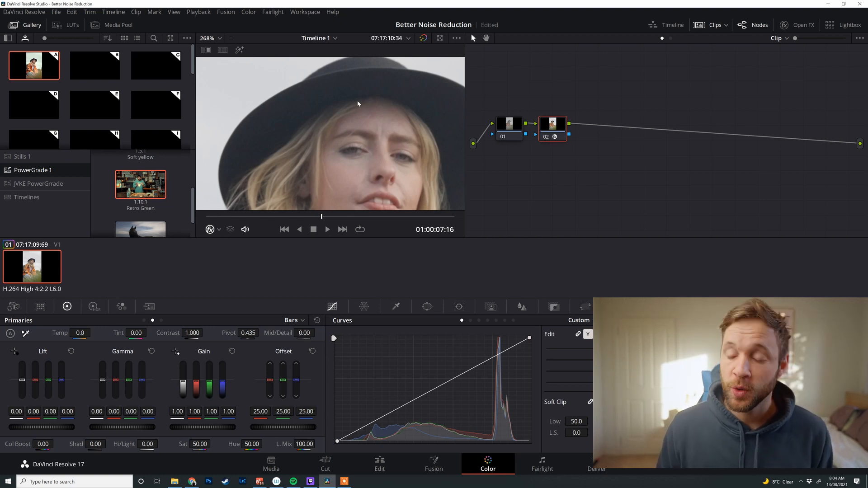
Select node 01 to show its Motion Effects noise reduction controls.
{"action": "left_click", "coordinate": [508, 124]}
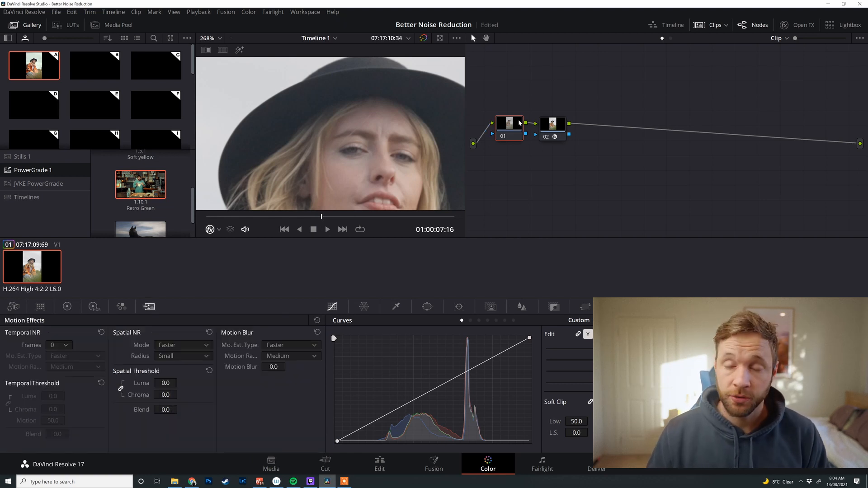
{"action": "mouse_move", "coordinate": [67, 331]}
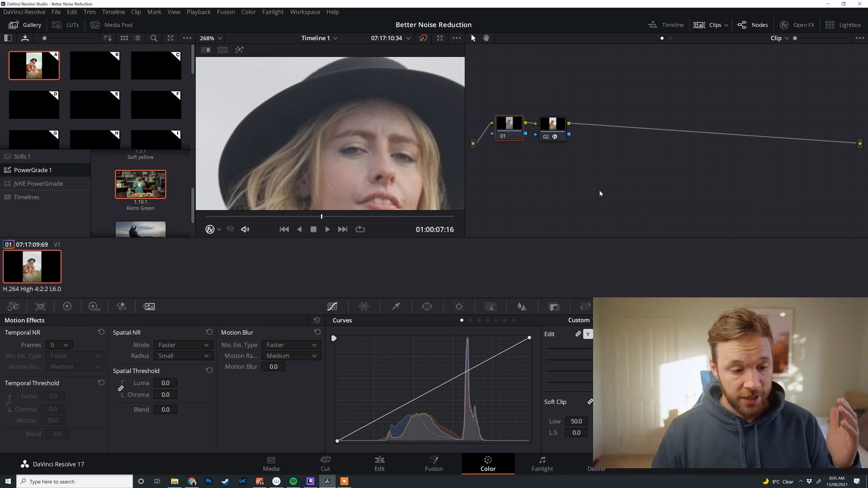
{"action": "mouse_move", "coordinate": [232, 254]}
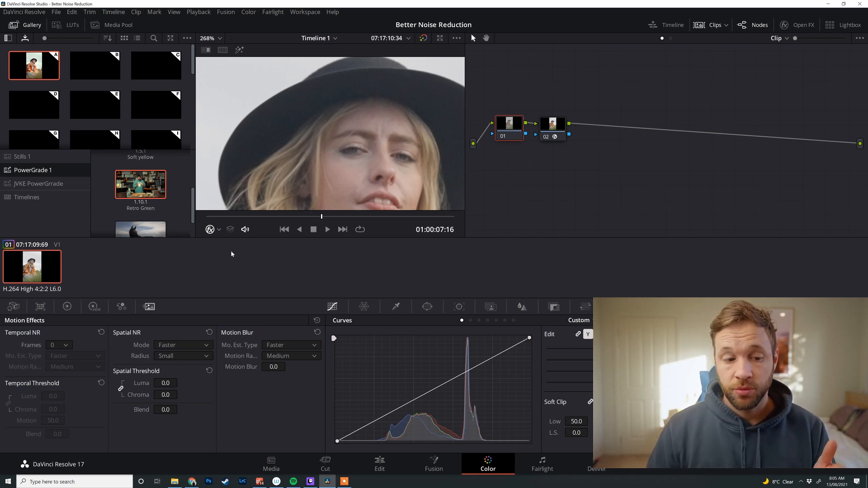
{"action": "mouse_move", "coordinate": [227, 254]}
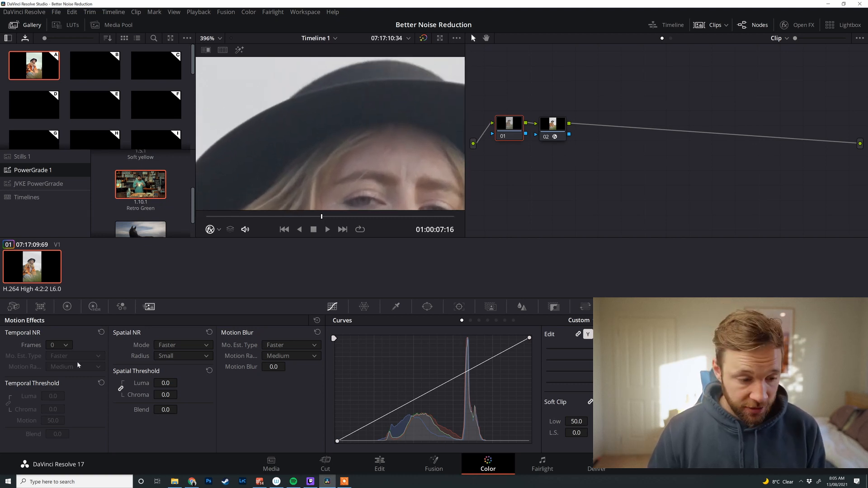
Set the first node's Temporal NR Frames to 3, with luma and chroma thresholds of 8.
{"action": "left_click", "coordinate": [57, 346]}
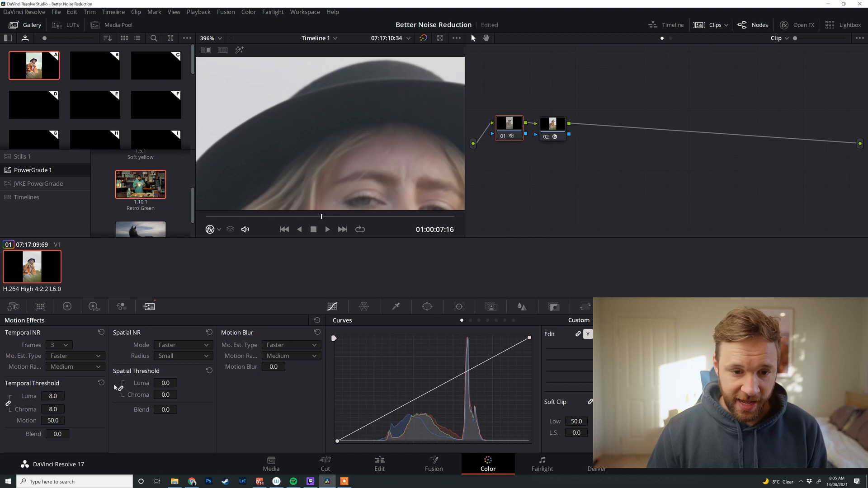
{"action": "mouse_move", "coordinate": [502, 138]}
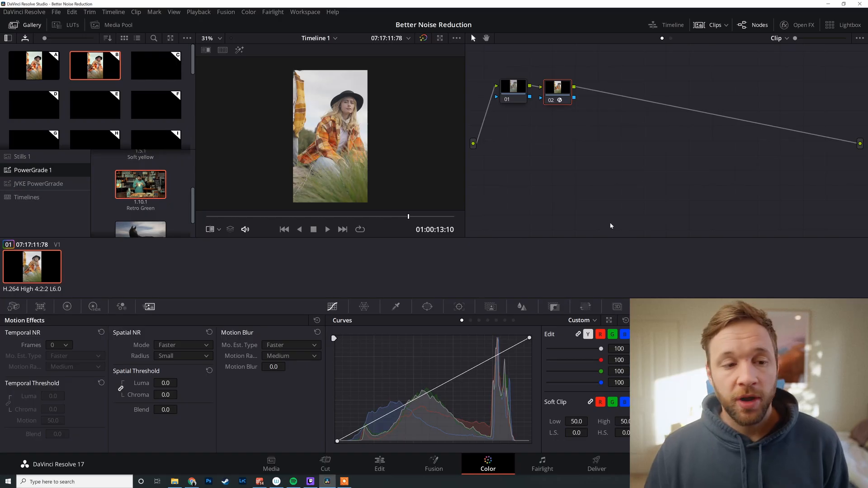
{"action": "mouse_move", "coordinate": [773, 88]}
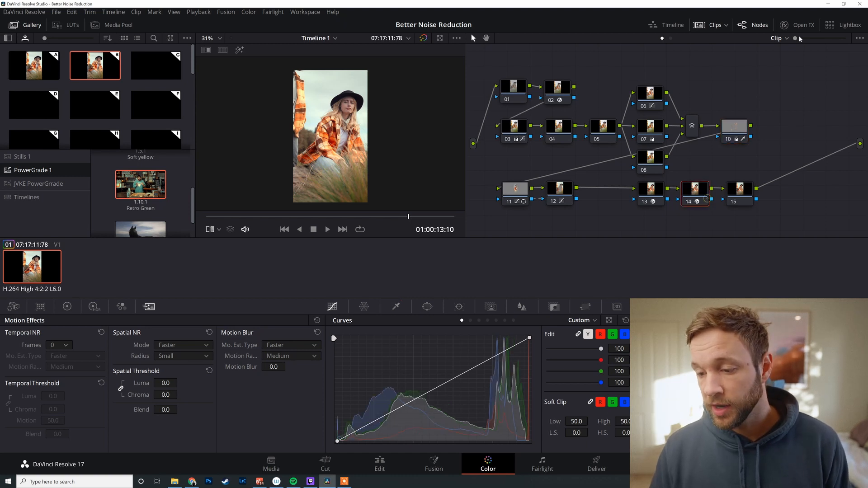
Select node 01 of the new clip's fifteen-node grade.
{"action": "left_click", "coordinate": [511, 86]}
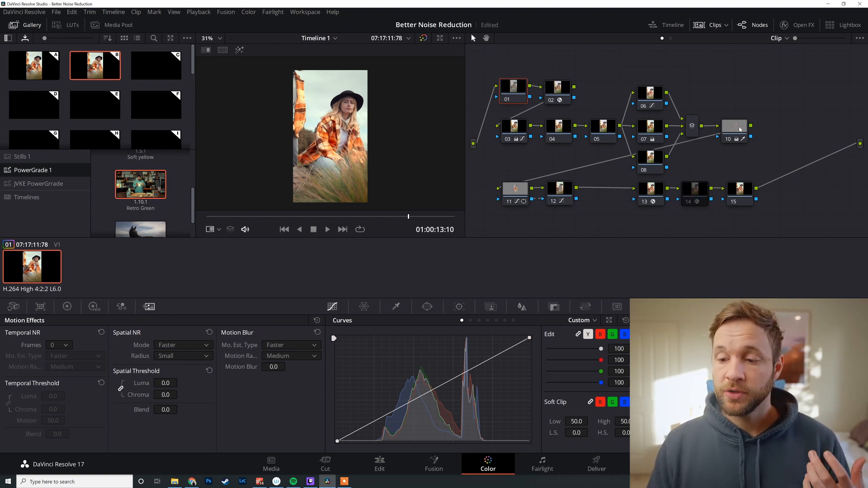
{"action": "left_click", "coordinate": [734, 130]}
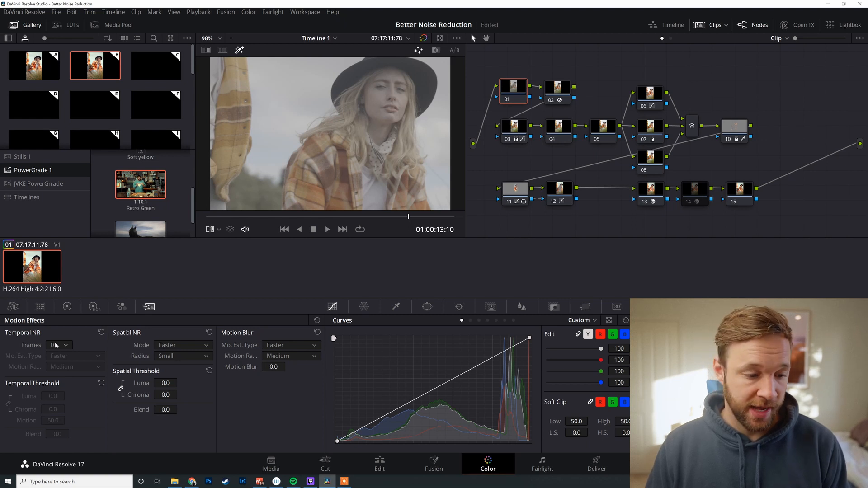
Set Temporal NR to 2 frames with luma threshold 8.0, and raise Spatial Chroma.
{"action": "left_click", "coordinate": [58, 345]}
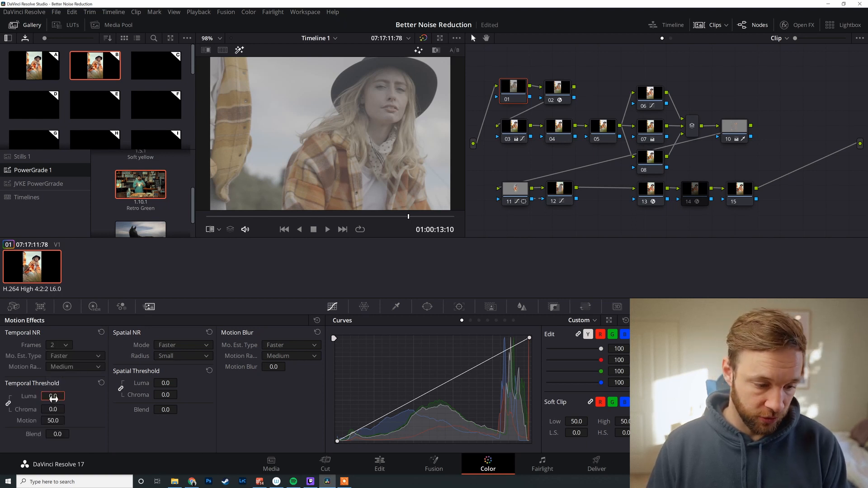
{"action": "type", "text": "8.0"}
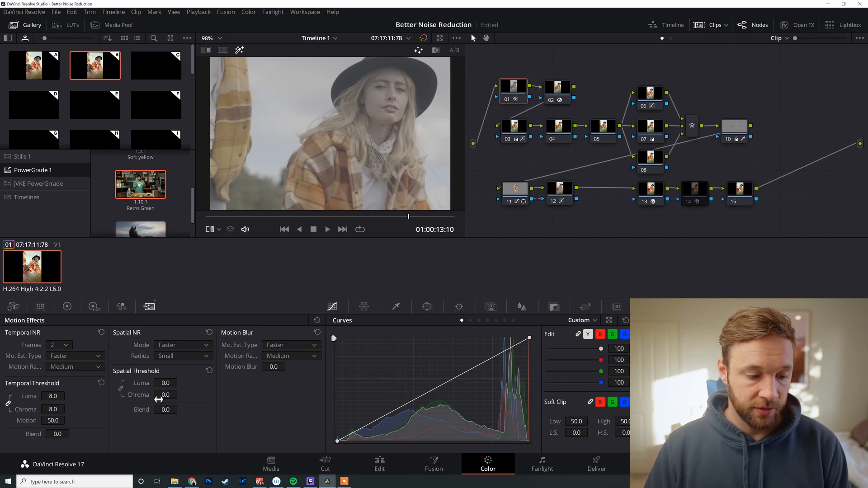
{"action": "left_click_drag", "start_coordinate": [165, 394], "coordinate": [177, 395]}
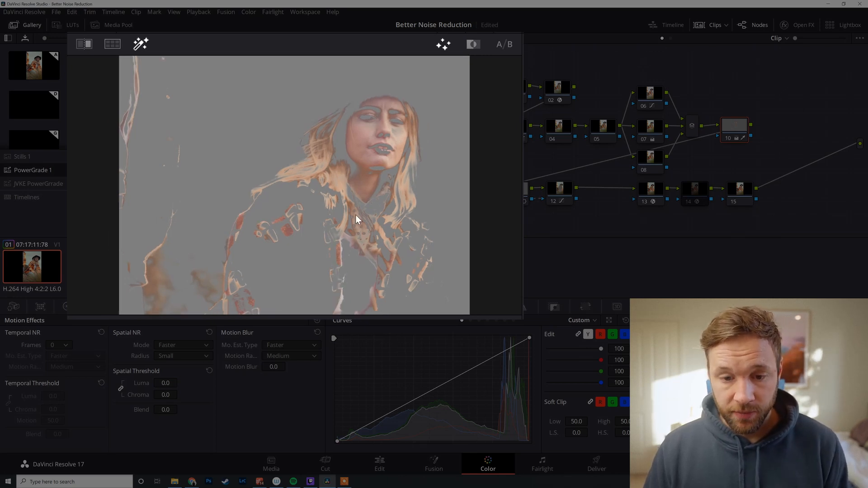
{"action": "mouse_move", "coordinate": [368, 196]}
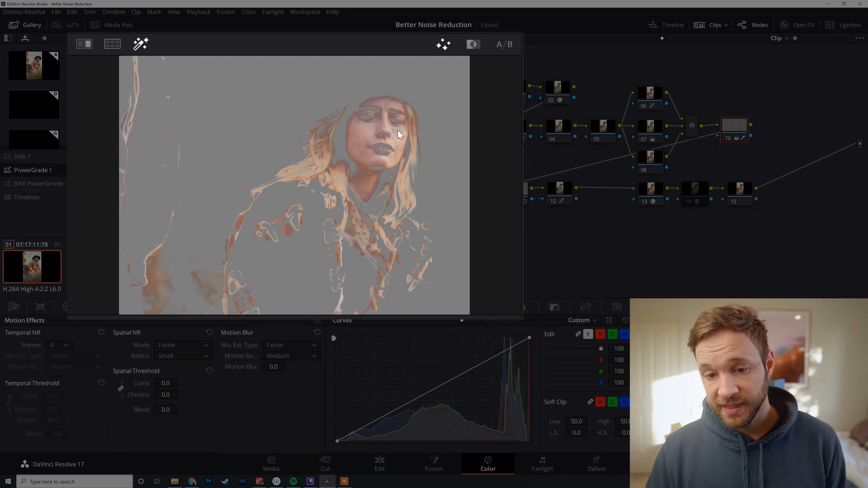
{"action": "mouse_move", "coordinate": [449, 128]}
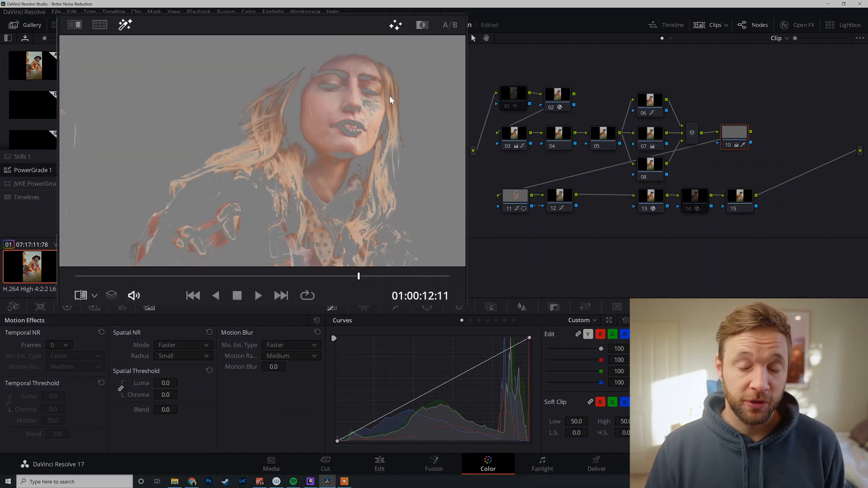
{"action": "mouse_move", "coordinate": [509, 107]}
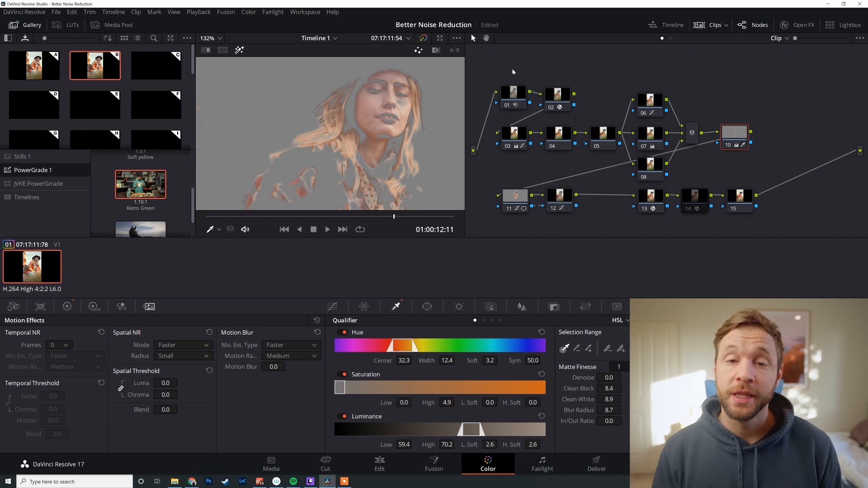
Select node 15 and give it 3-frame temporal NR, spatial chroma 4.4 and luma threshold 8.
{"action": "left_click", "coordinate": [210, 38]}
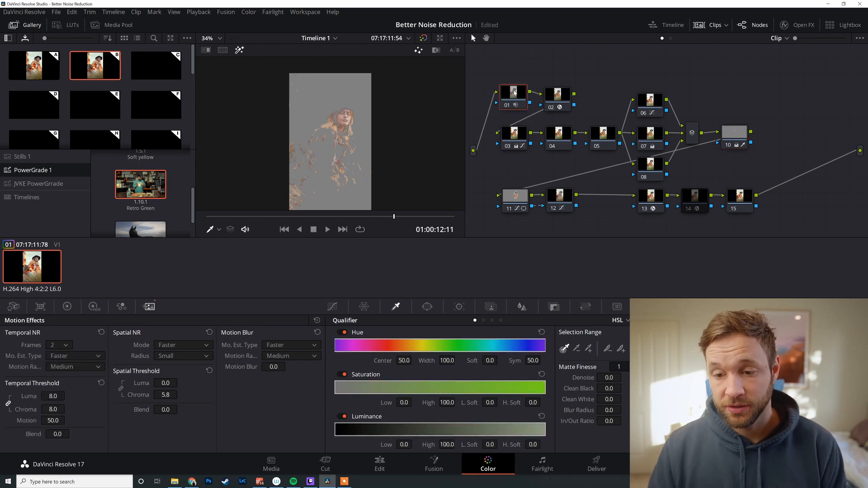
{"action": "left_click", "coordinate": [508, 106]}
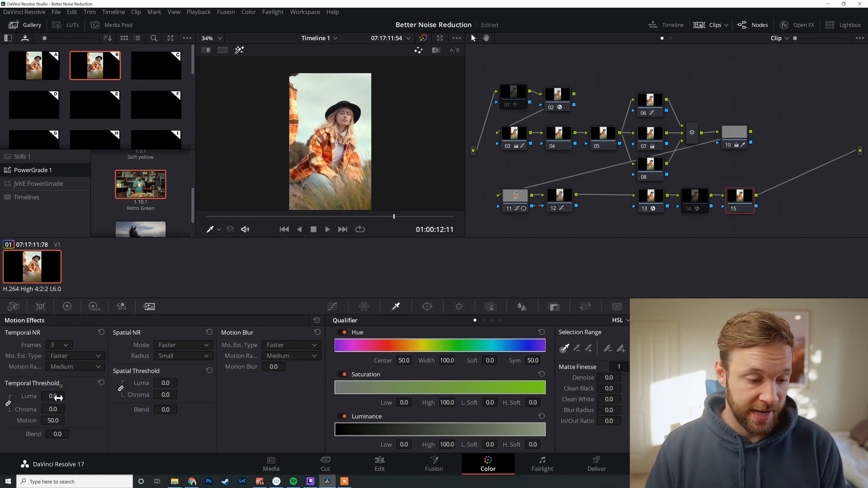
{"action": "type", "text": "10.4"}
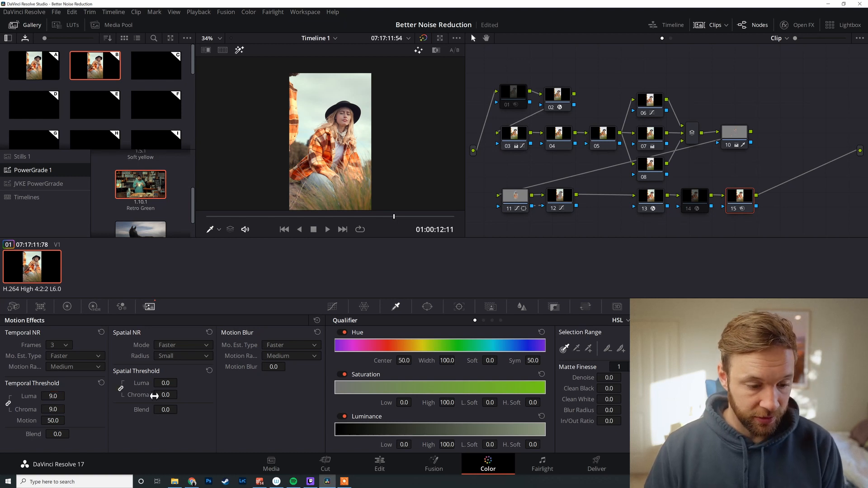
{"action": "left_click_drag", "start_coordinate": [165, 395], "coordinate": [178, 395]}
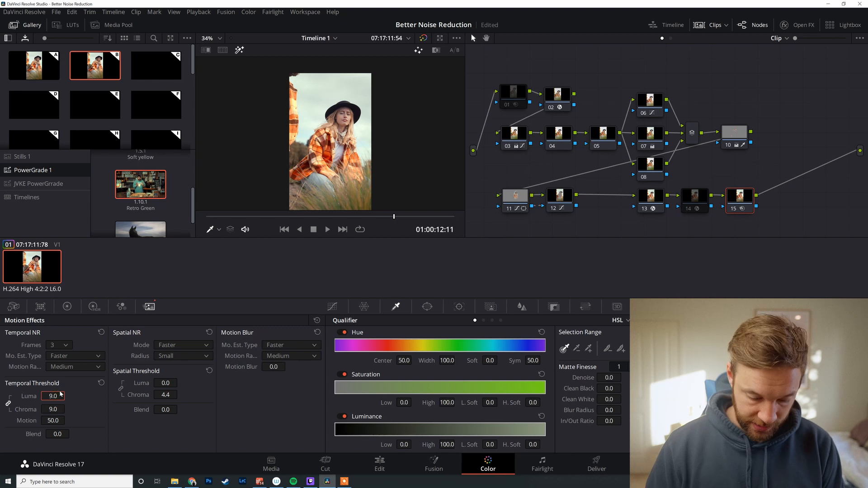
{"action": "type", "text": "8"}
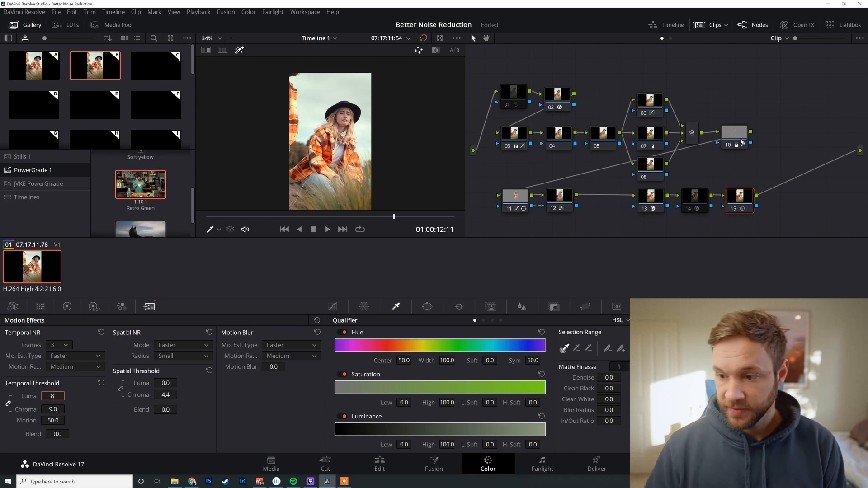